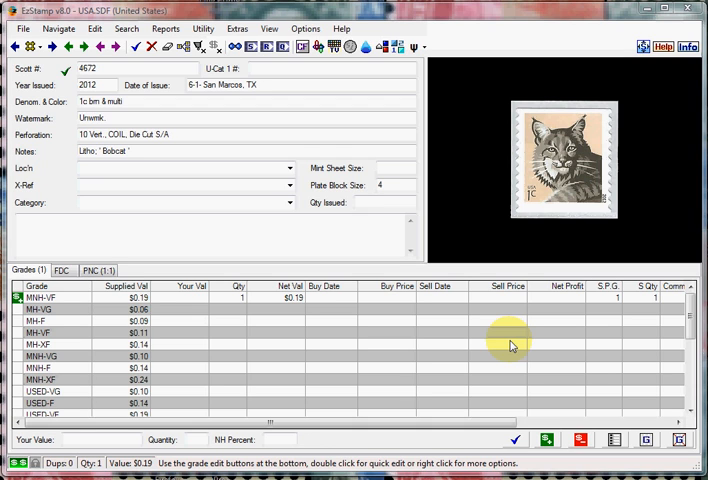
mouse_move(492, 354)
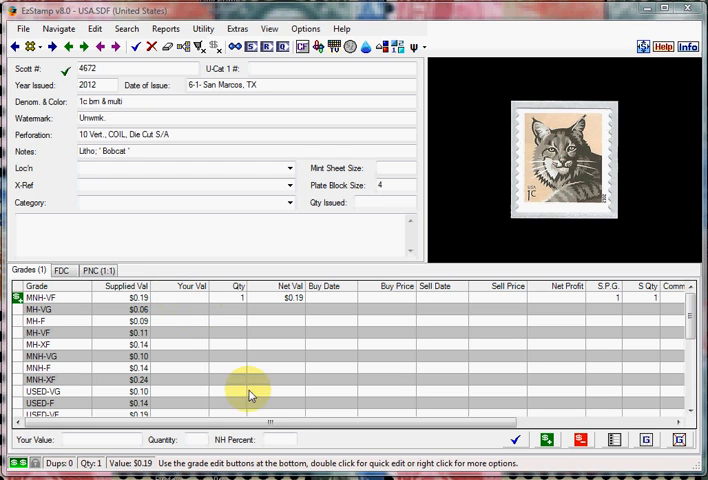
mouse_move(275, 400)
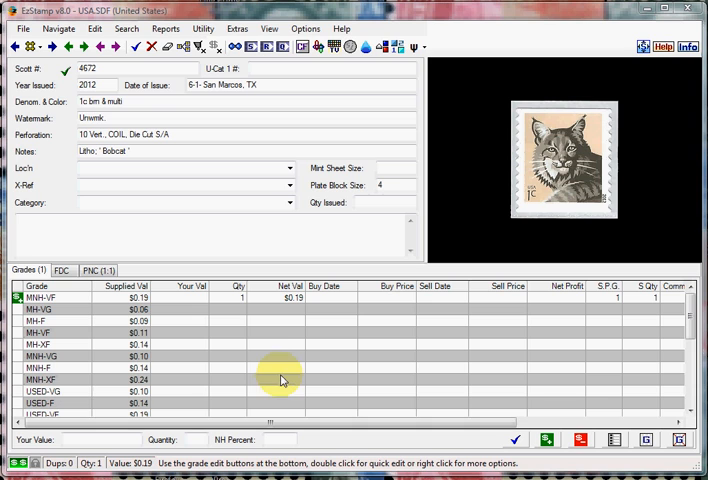
mouse_move(285, 376)
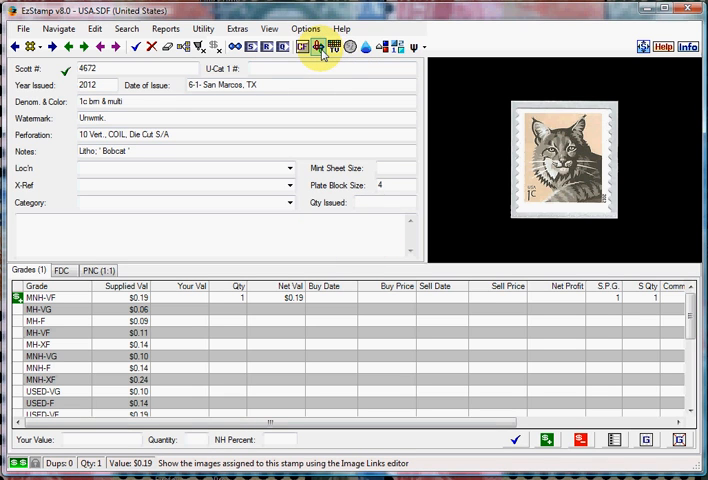
Step: Link the stamp pair picture to Image 1, then reopen the image links and remove it
click(320, 47)
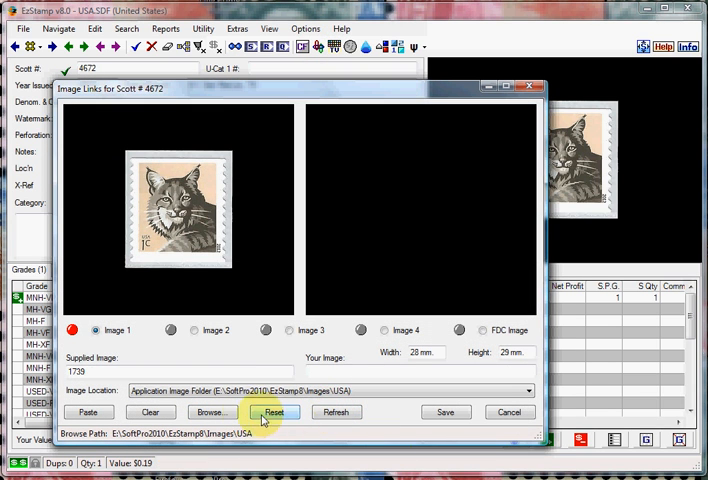
click(211, 412)
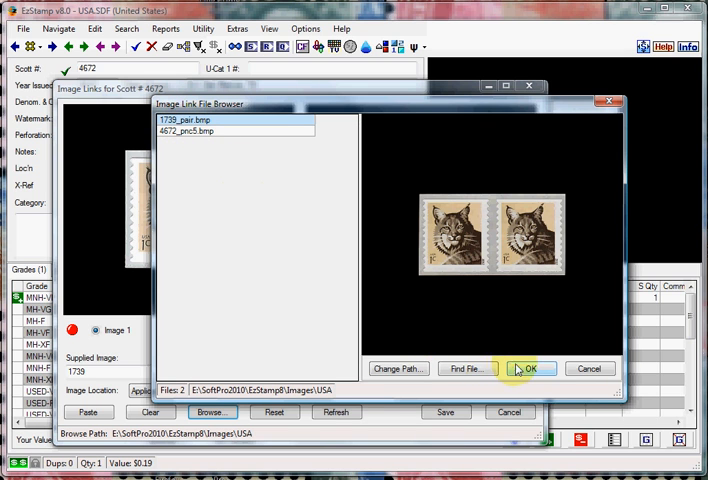
click(531, 368)
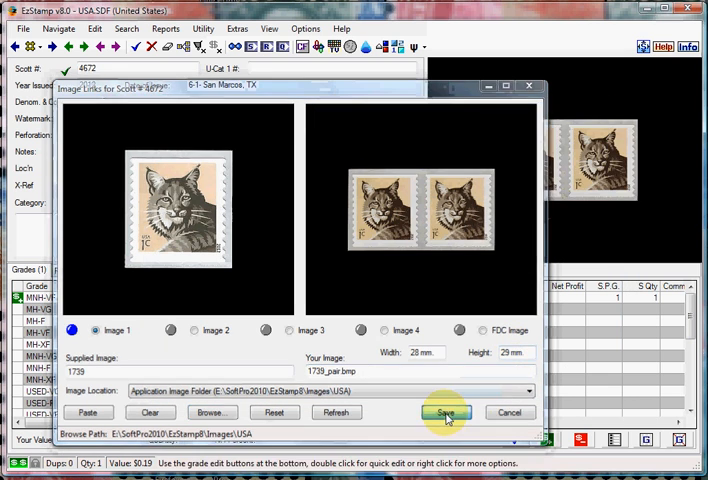
click(446, 412)
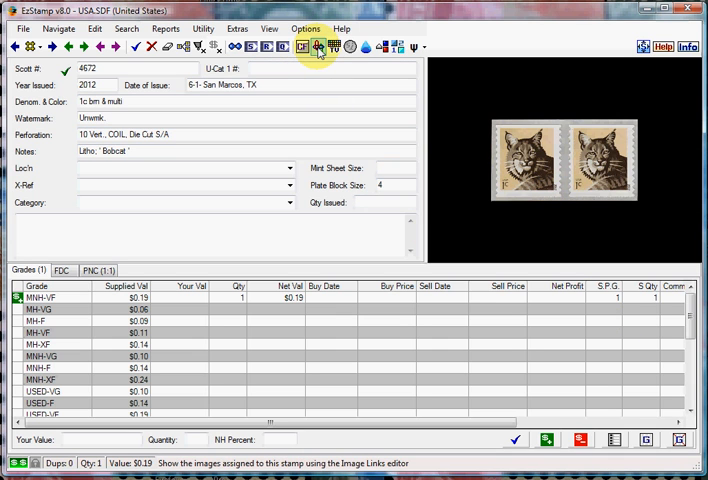
click(318, 47)
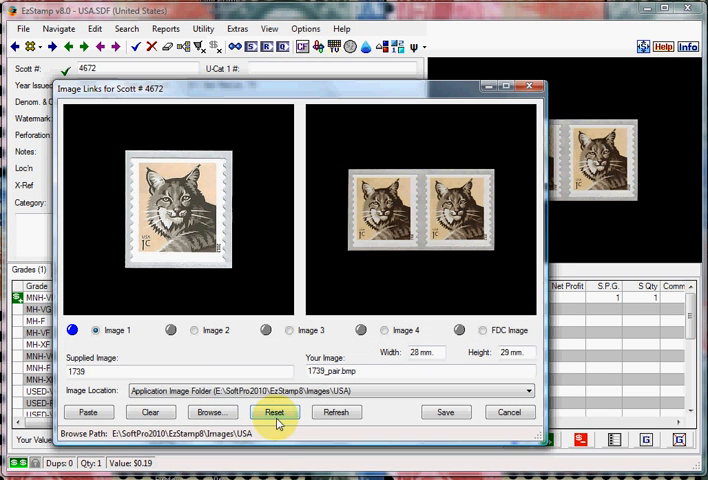
click(274, 412)
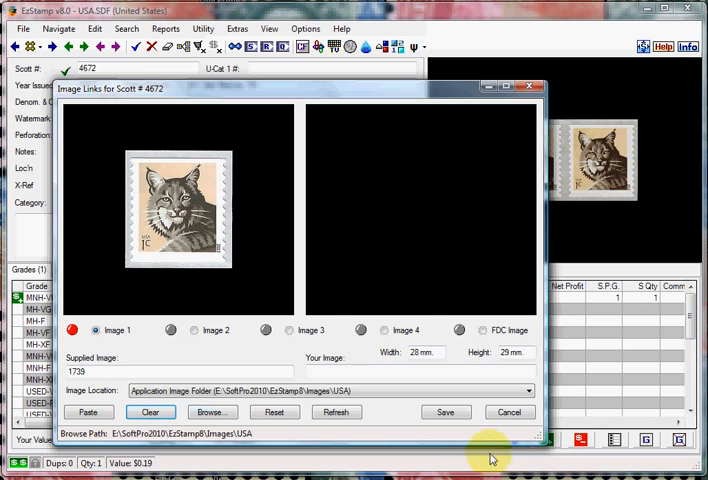
click(445, 412)
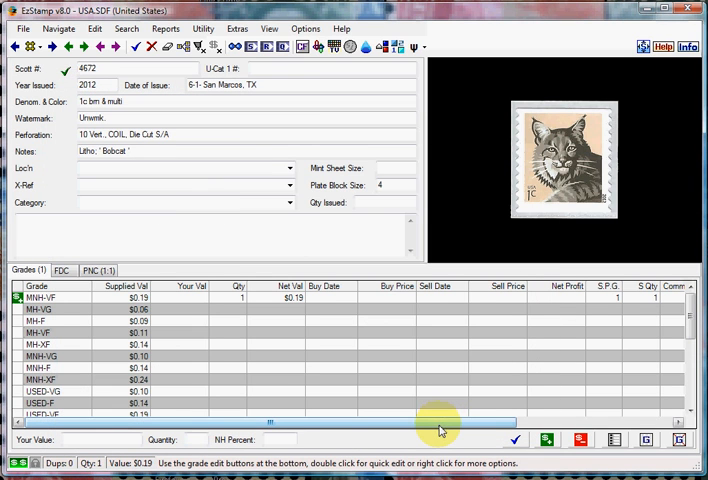
mouse_move(443, 425)
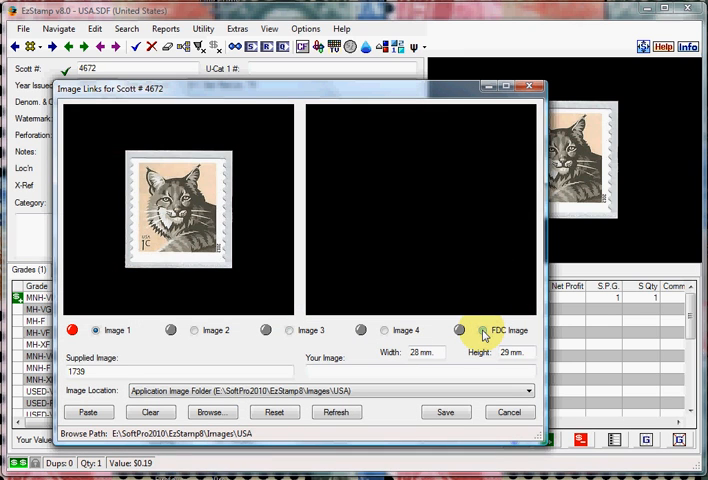
Step: Link 4672.bmp as the FDC image and save
click(460, 330)
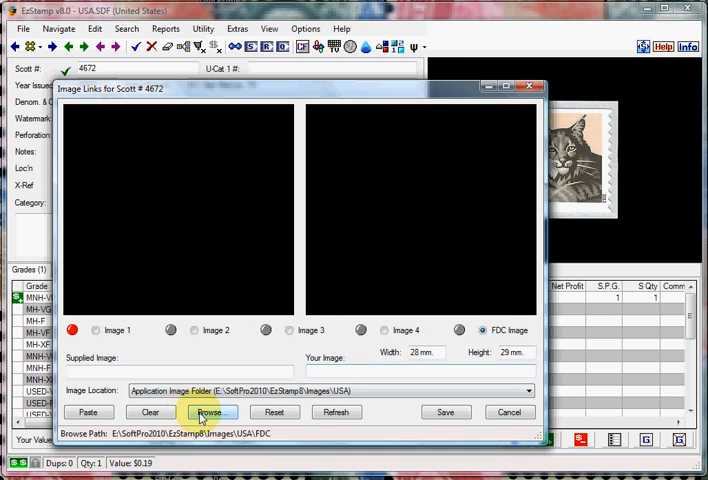
click(211, 412)
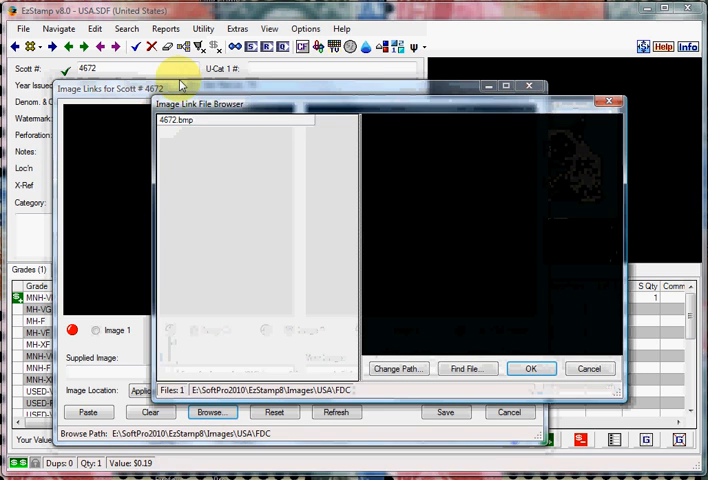
click(180, 119)
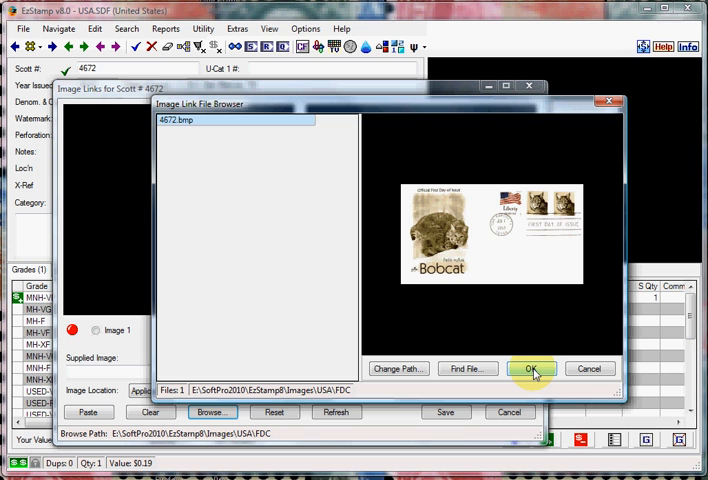
click(532, 368)
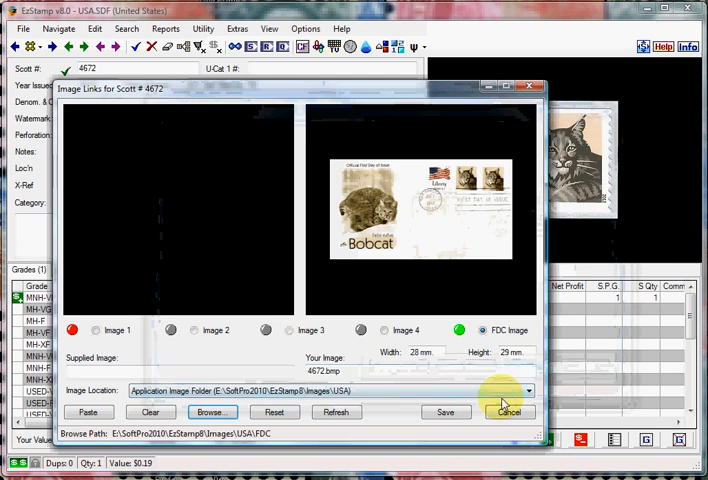
click(510, 412)
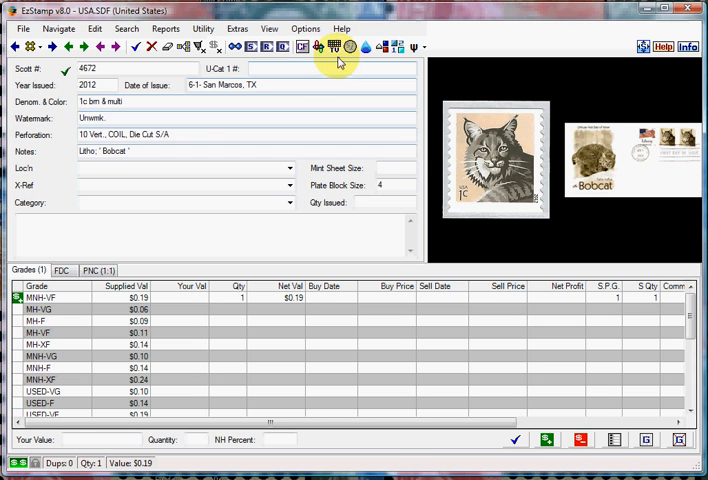
Step: Bring up the Image Links dialog for Scott #4672, showing only the supplied single stamp
click(333, 47)
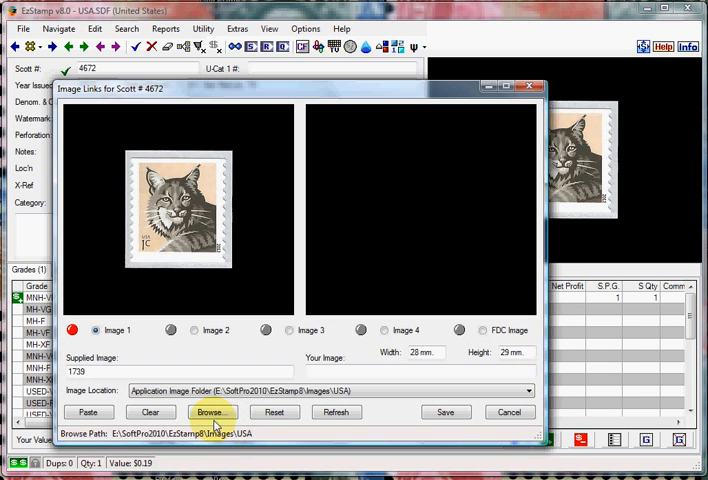
Step: Enter my1739.bmp as Image 1's user picture and save the link
click(88, 412)
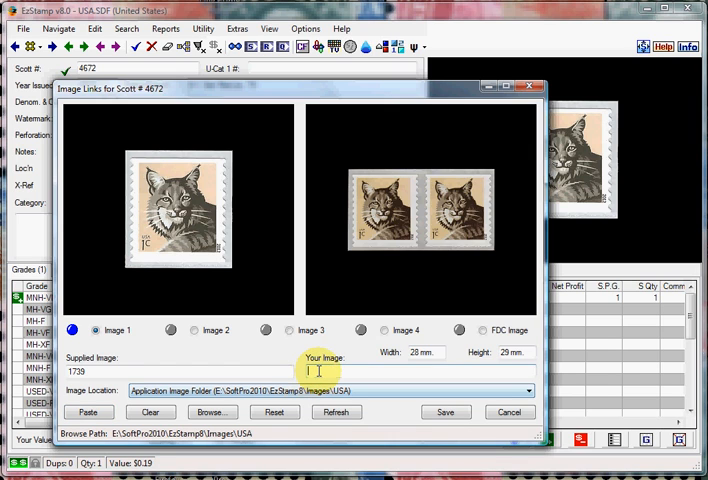
text(my1739.bmp)
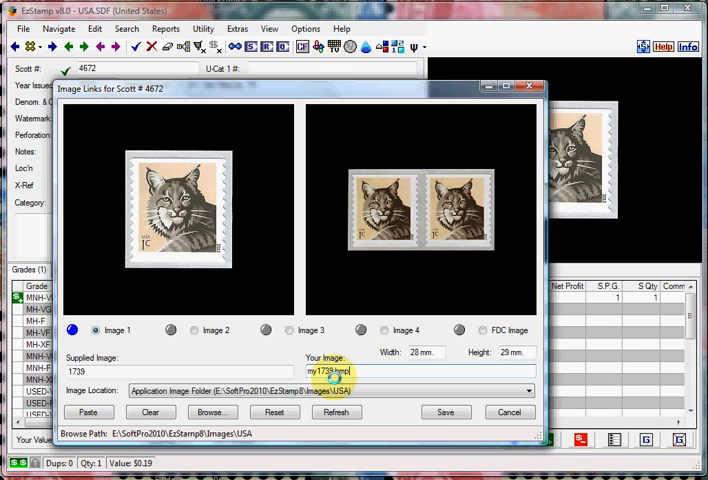
click(445, 412)
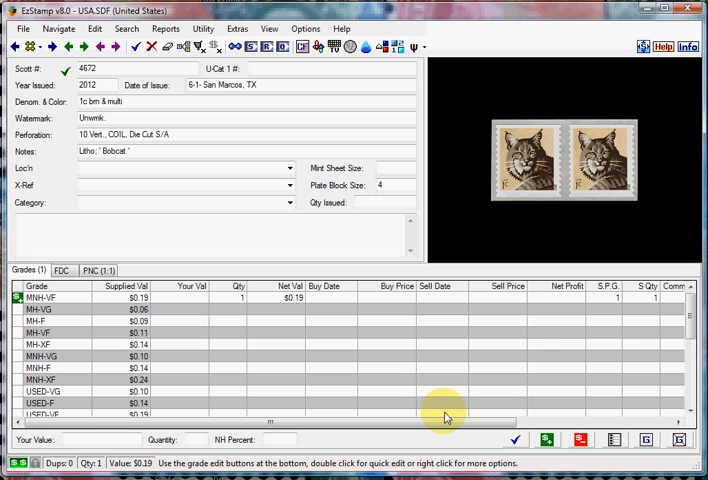
mouse_move(436, 416)
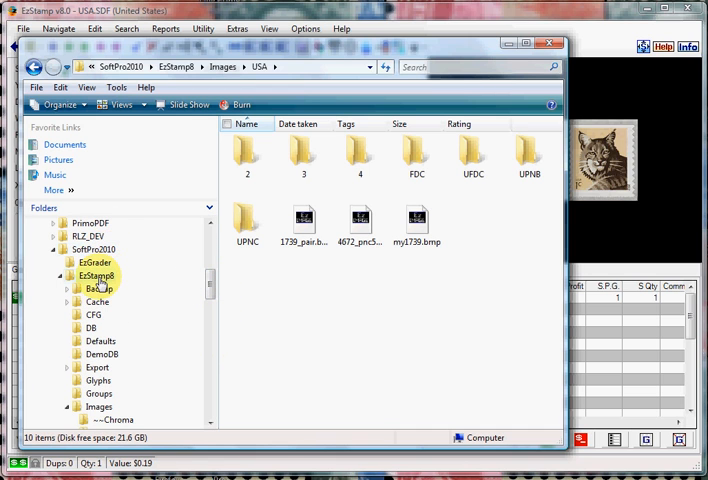
mouse_move(146, 308)
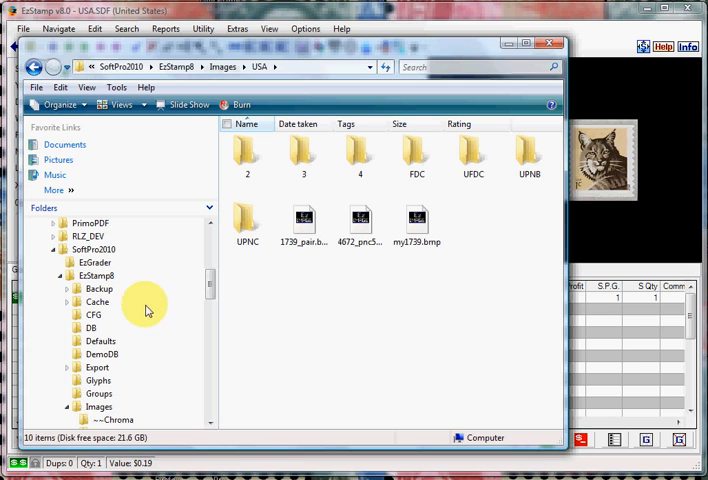
mouse_move(92, 410)
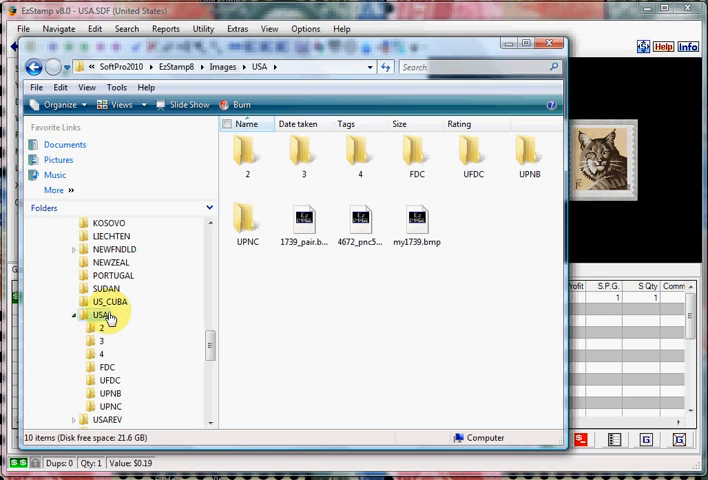
mouse_move(248, 160)
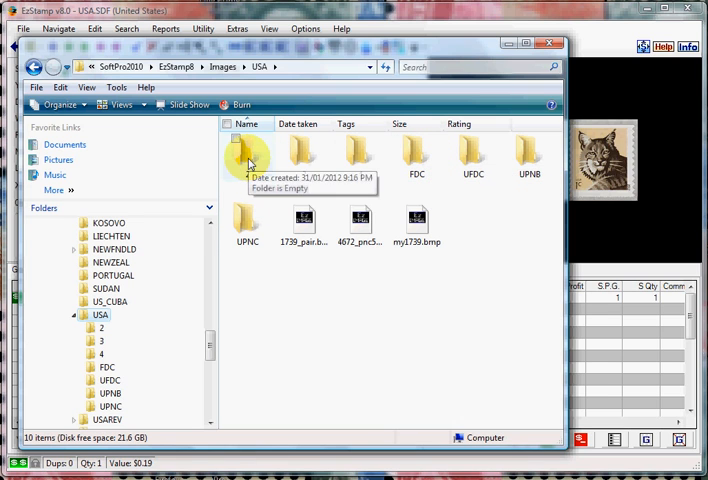
mouse_move(360, 155)
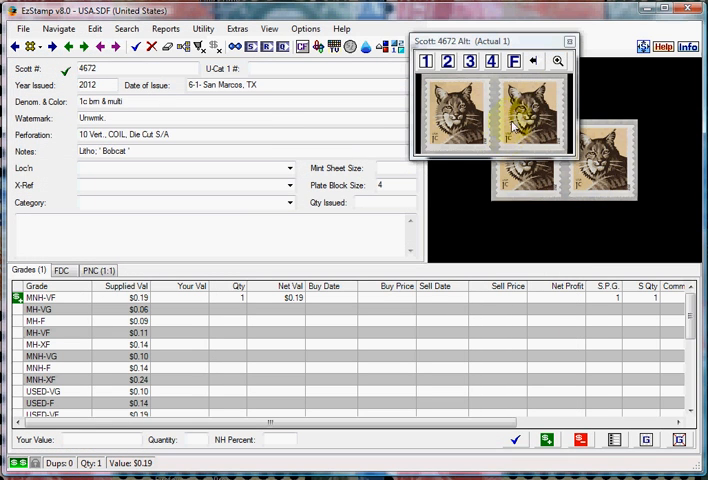
Step: Close the alternate image popup for Scott 4672 to return to its record
click(570, 40)
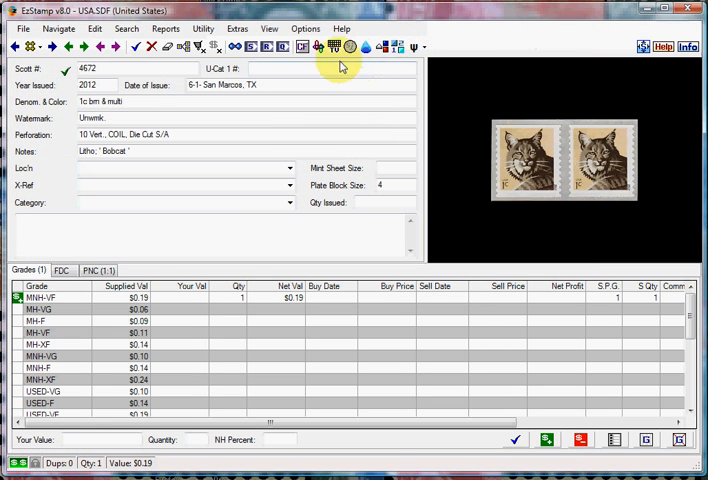